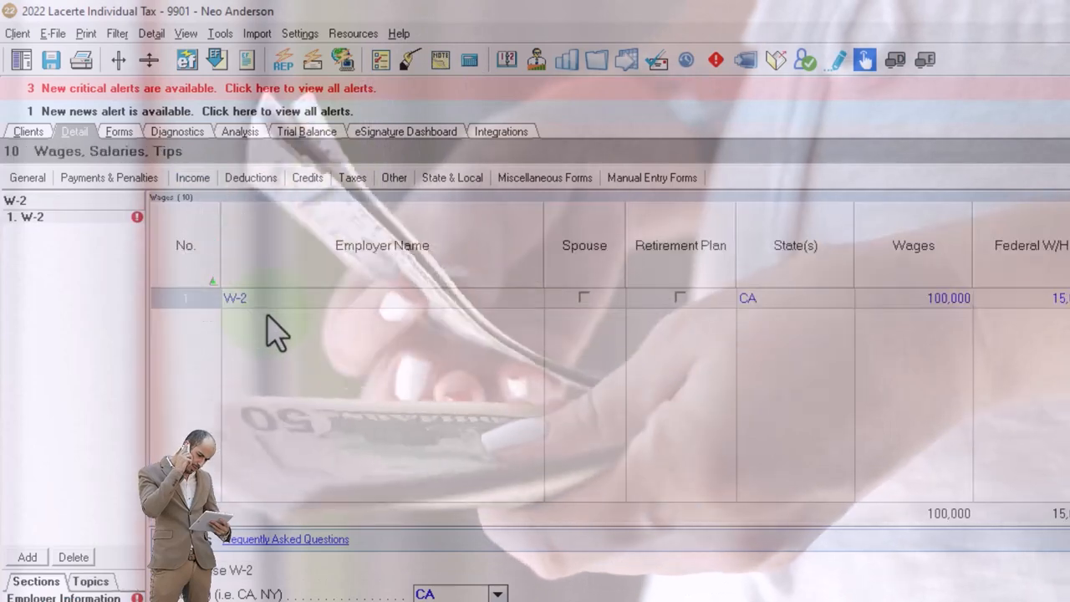
# Delete the W-2 wage record and go to the 13.1 Pensions, IRA Distributions screen.
pyautogui.click(73, 556)
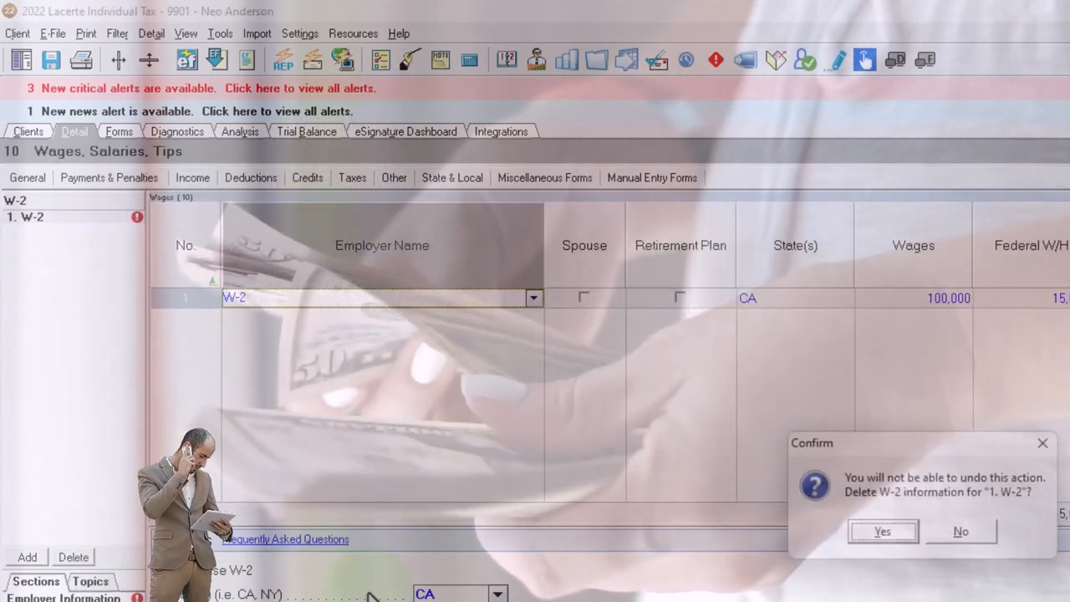
pyautogui.click(251, 177)
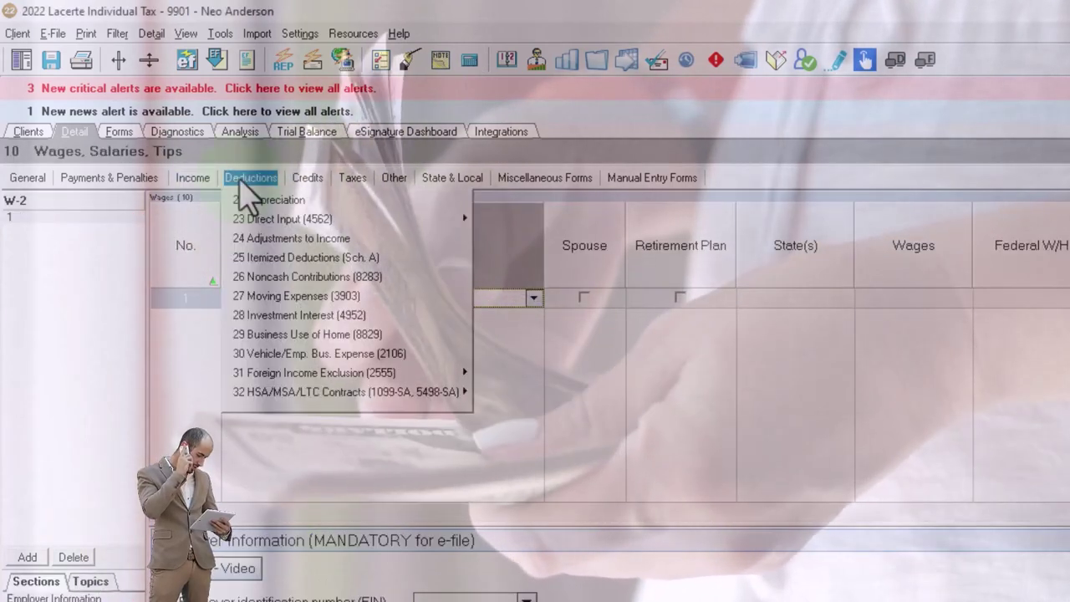
pyautogui.click(192, 177)
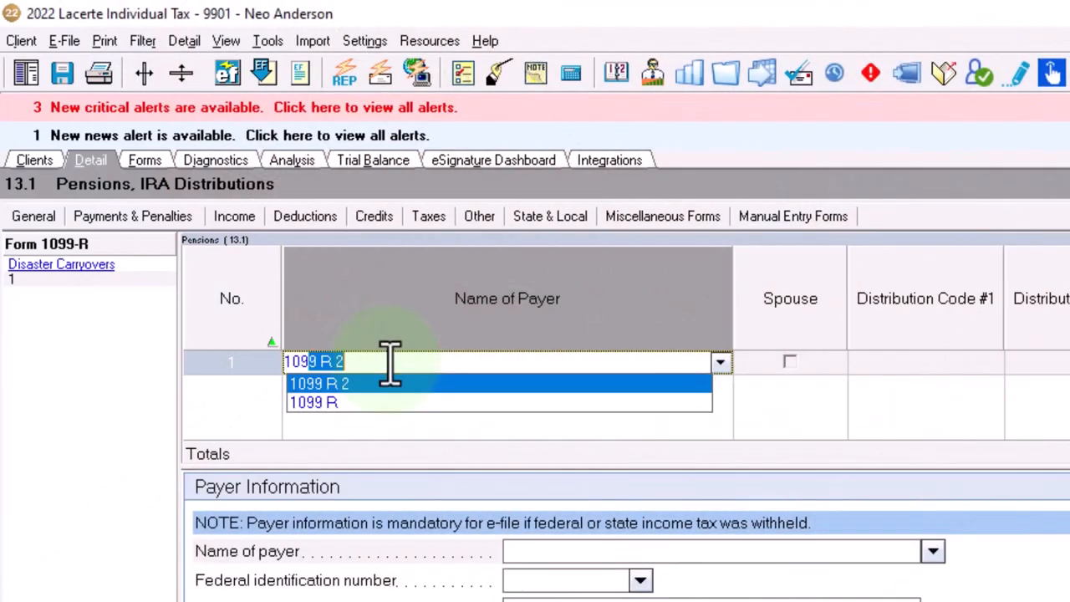
# Choose 1099 R as the payer name for the pension record with code 7, CA.
pyautogui.click(312, 402)
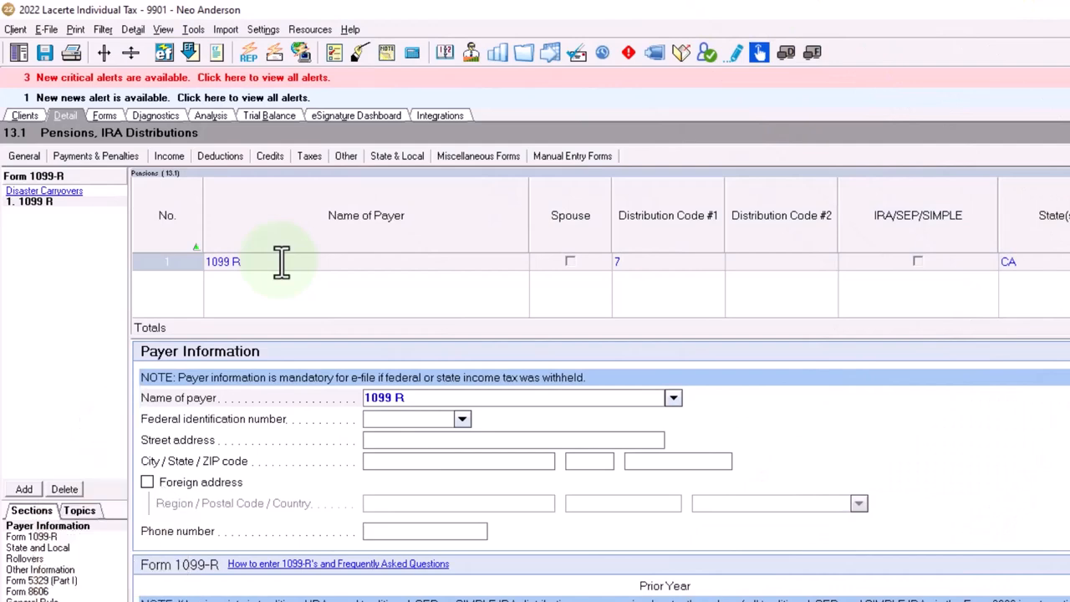
pyautogui.moveTo(13, 204)
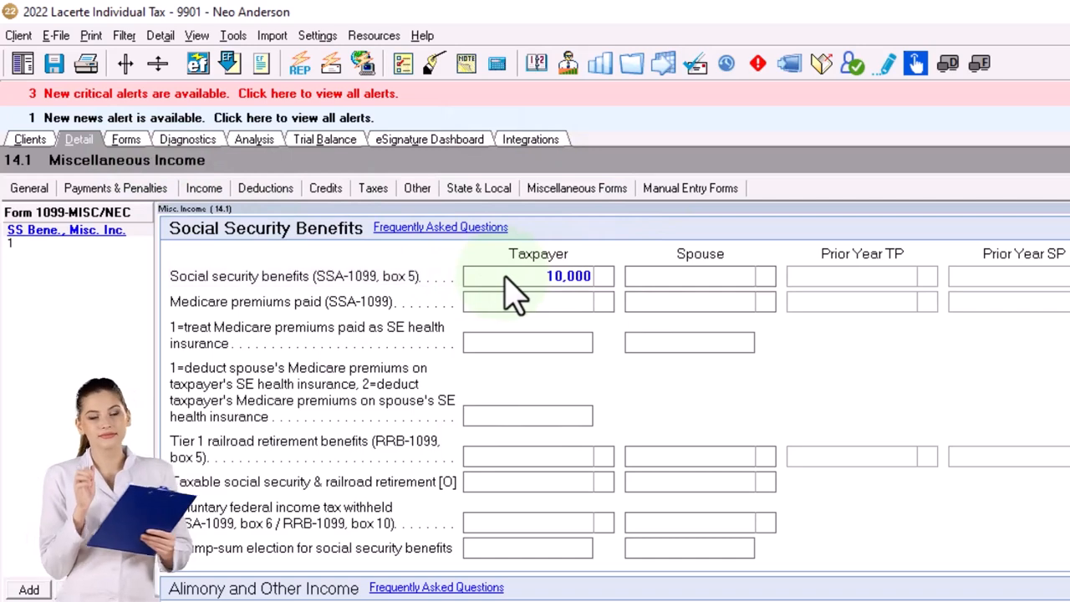
# Enter 5000 as the taxpayer's Social Security benefits (SSA-1099 box 5).
pyautogui.write('5000')
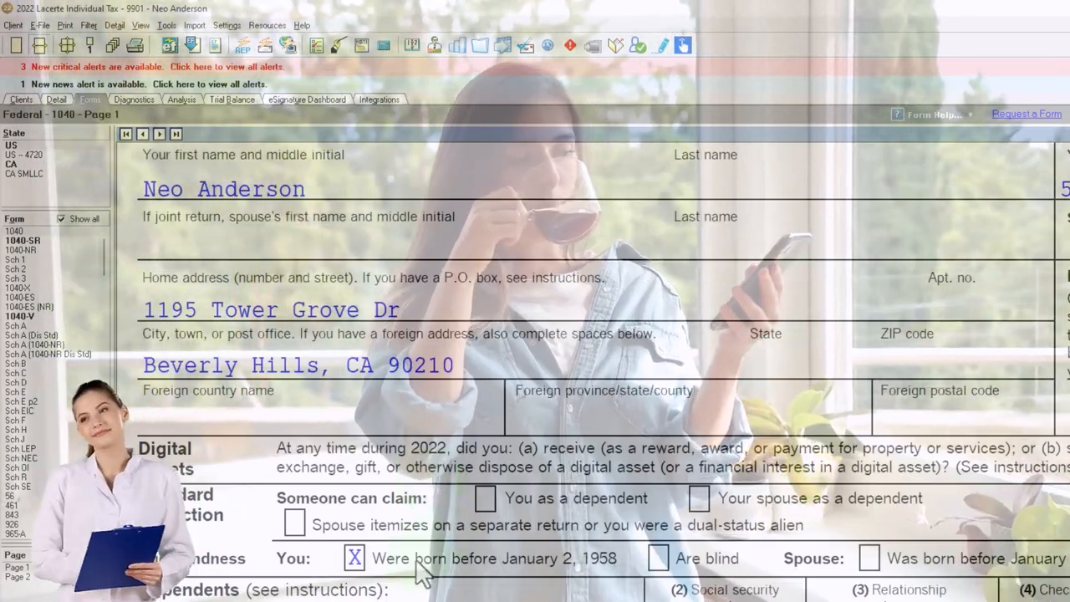
# Review 1040-SR lines 6a/6b (5,000 benefits, 0 taxable) and bring up the line 6a worksheet.
pyautogui.scroll(-3)
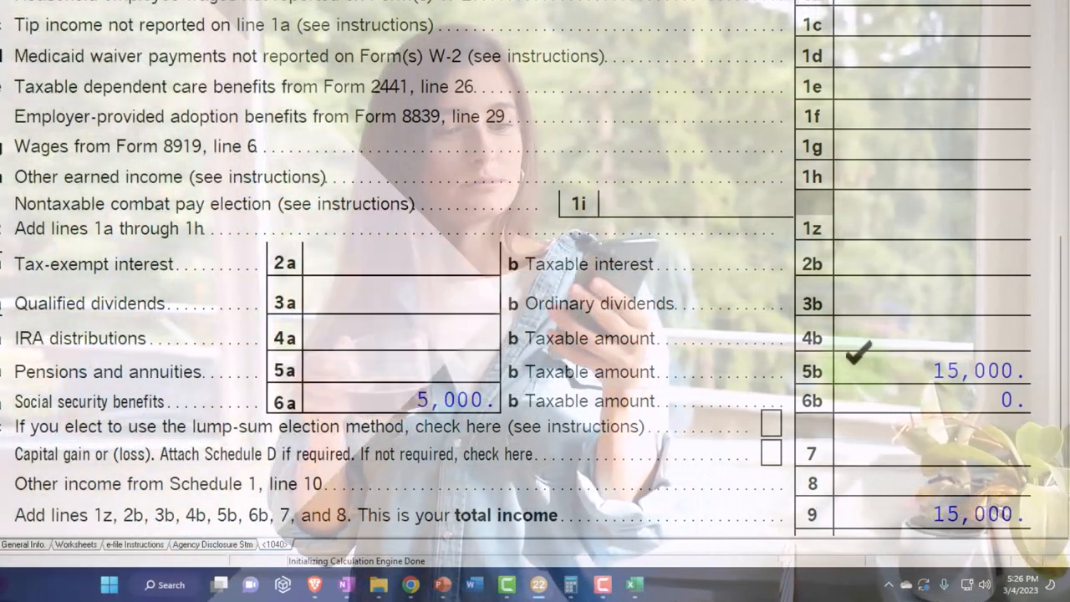
pyautogui.scroll(-3)
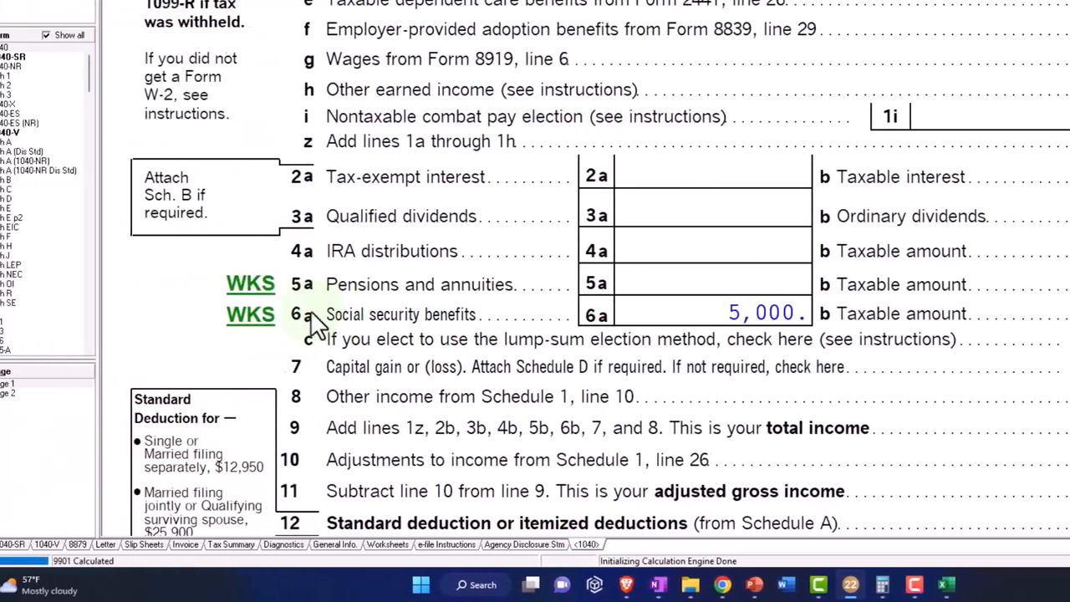
pyautogui.click(251, 314)
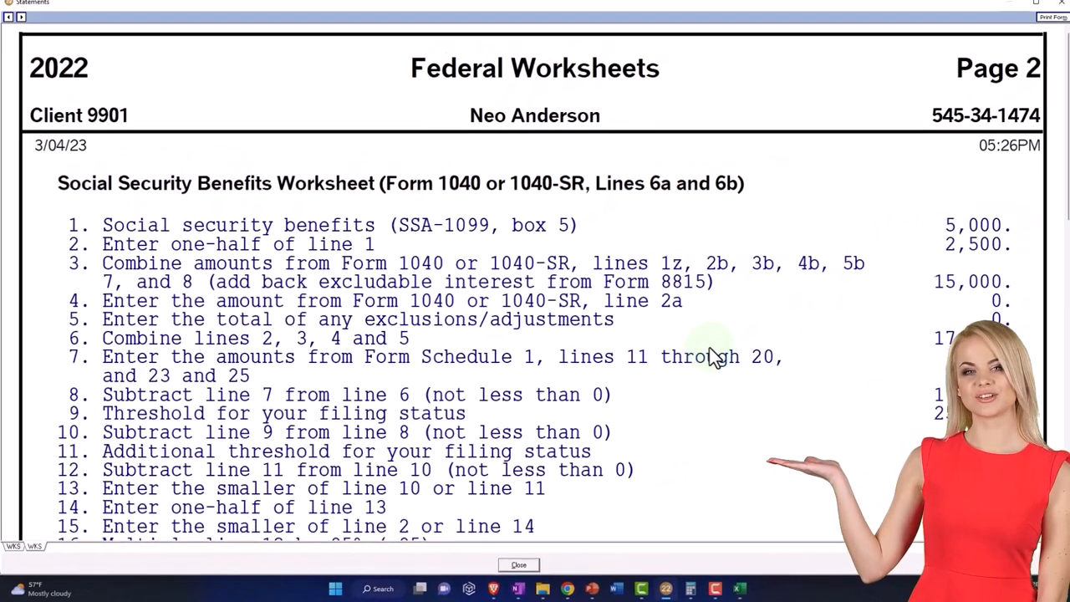
pyautogui.scroll(-3)
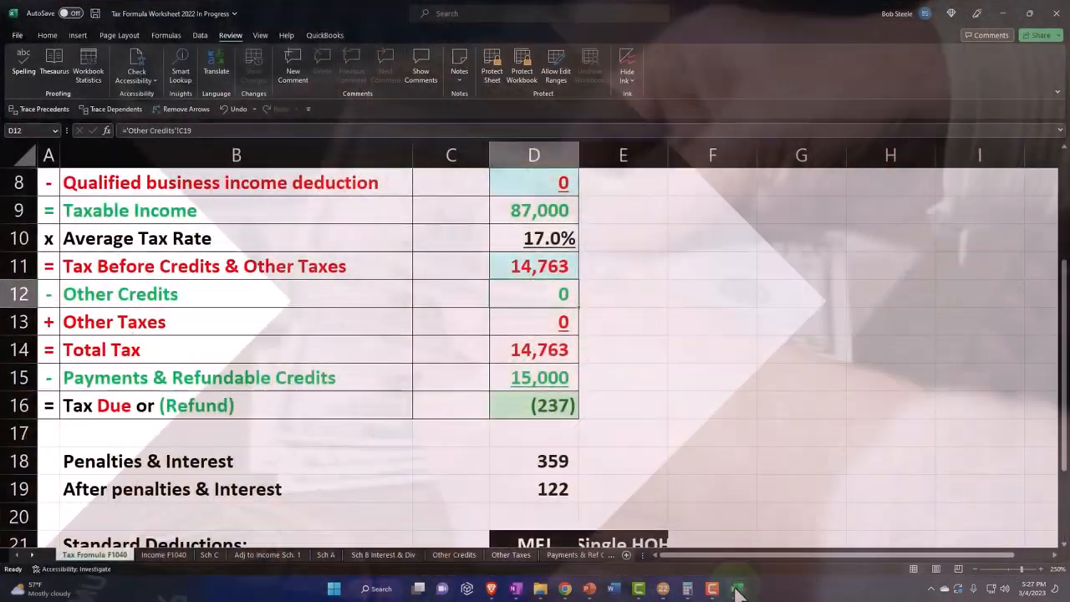
# On the Income F1040 sheet, enter 15000 as the pension from 1099 R 1.
pyautogui.click(164, 555)
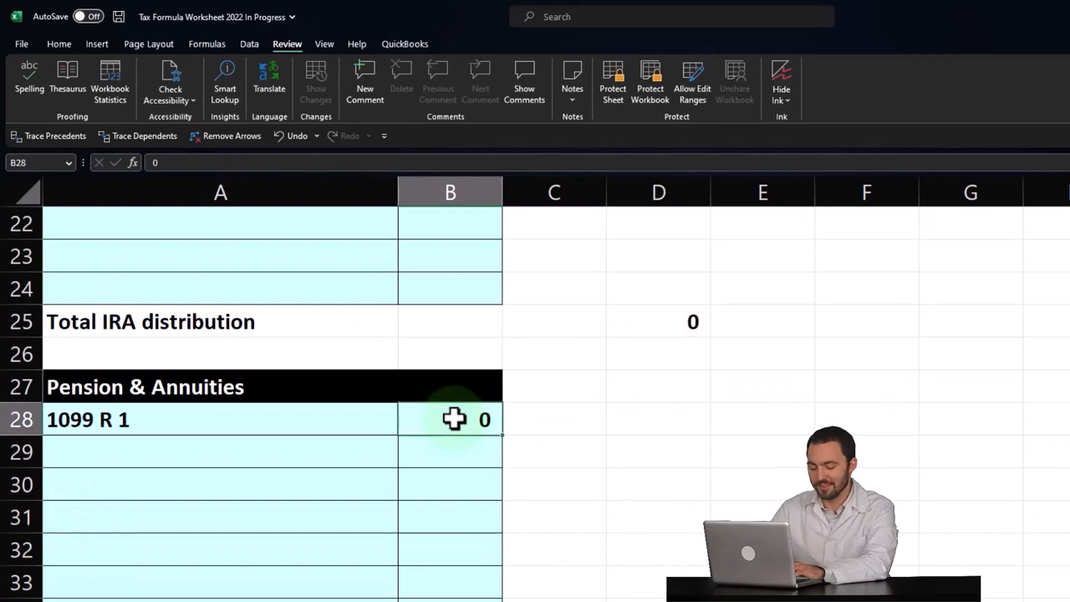
pyautogui.write('15000')
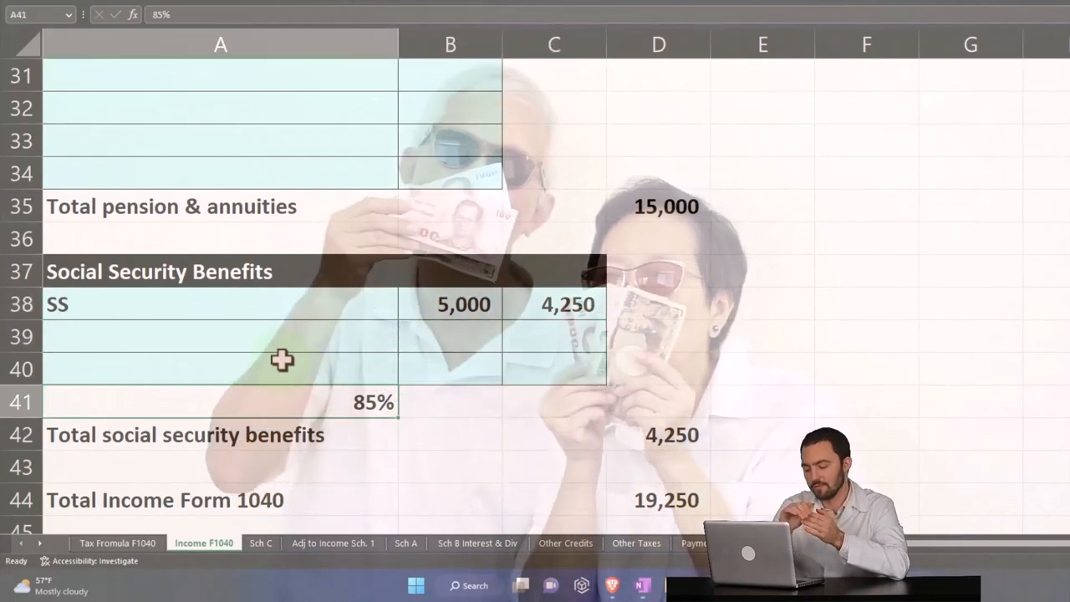
# Override the 85% taxable Social Security formula in C38 with 0, giving 15,000 total income.
pyautogui.click(555, 304)
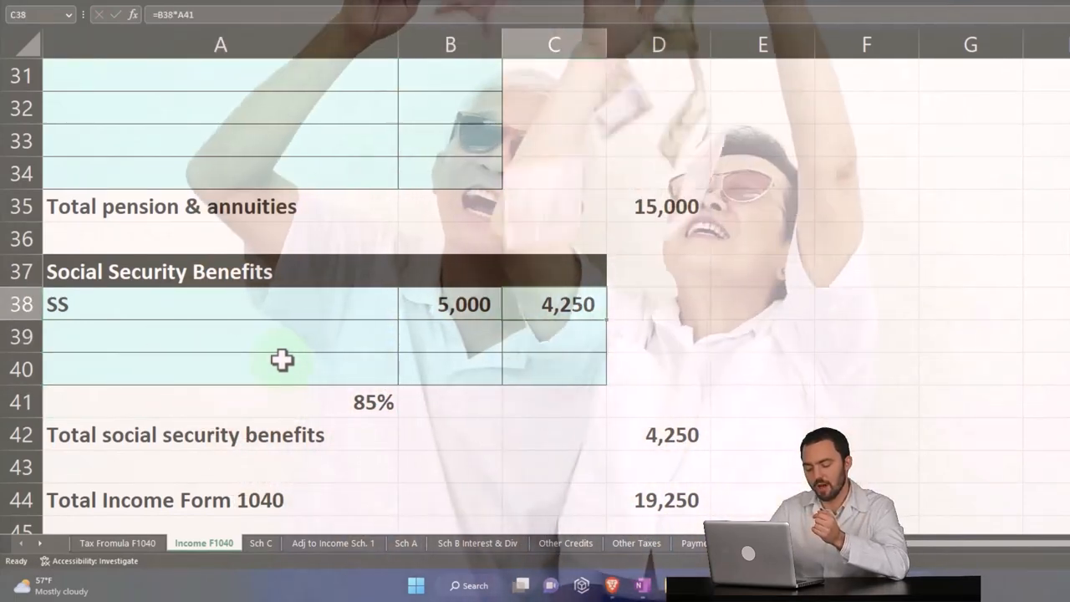
pyautogui.write('0')
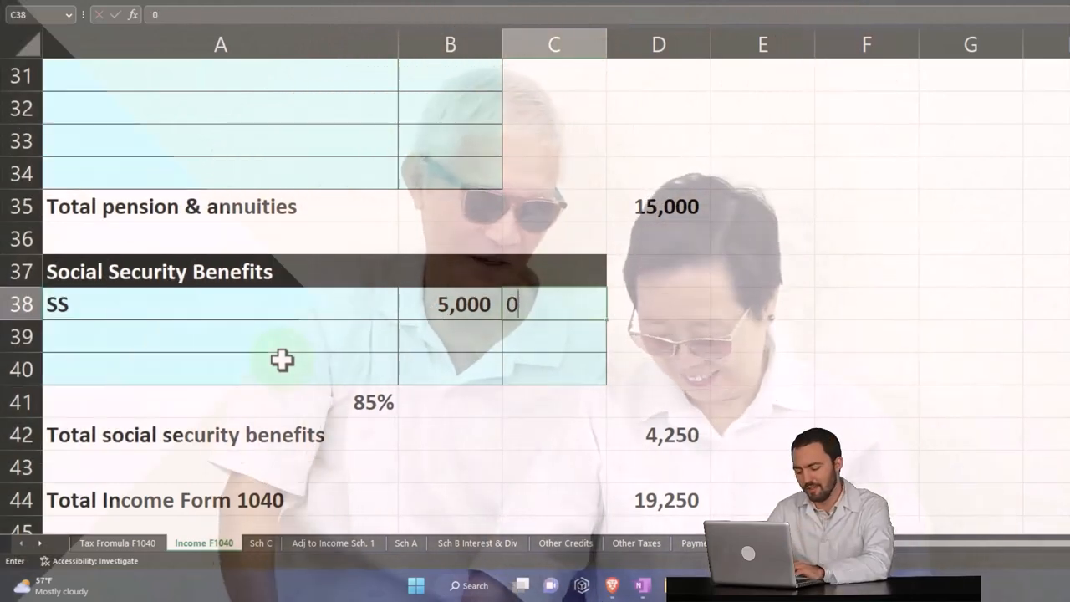
pyautogui.press('Enter')
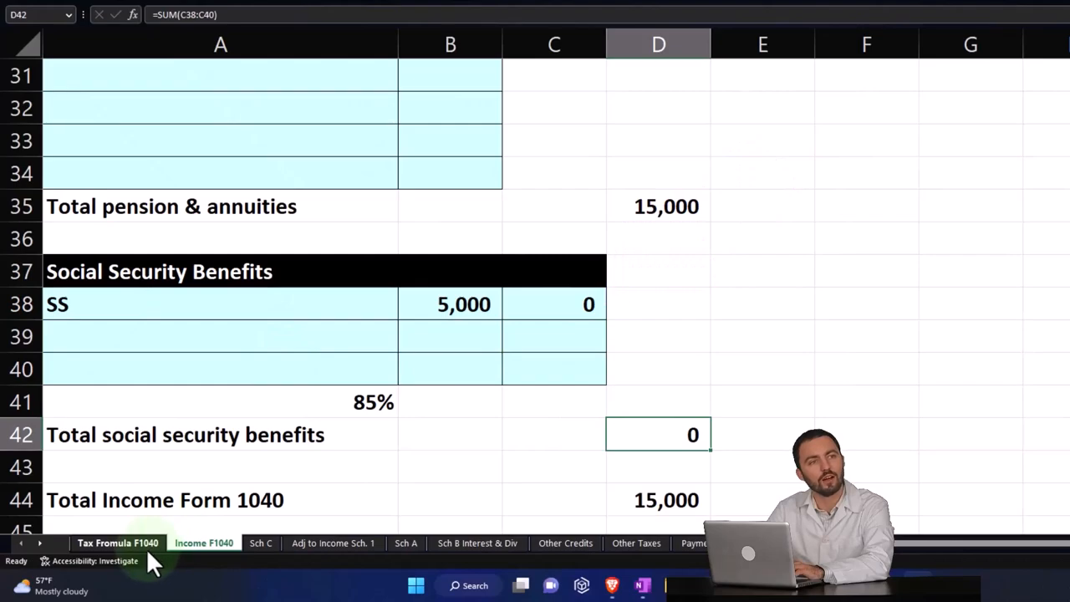
pyautogui.click(117, 542)
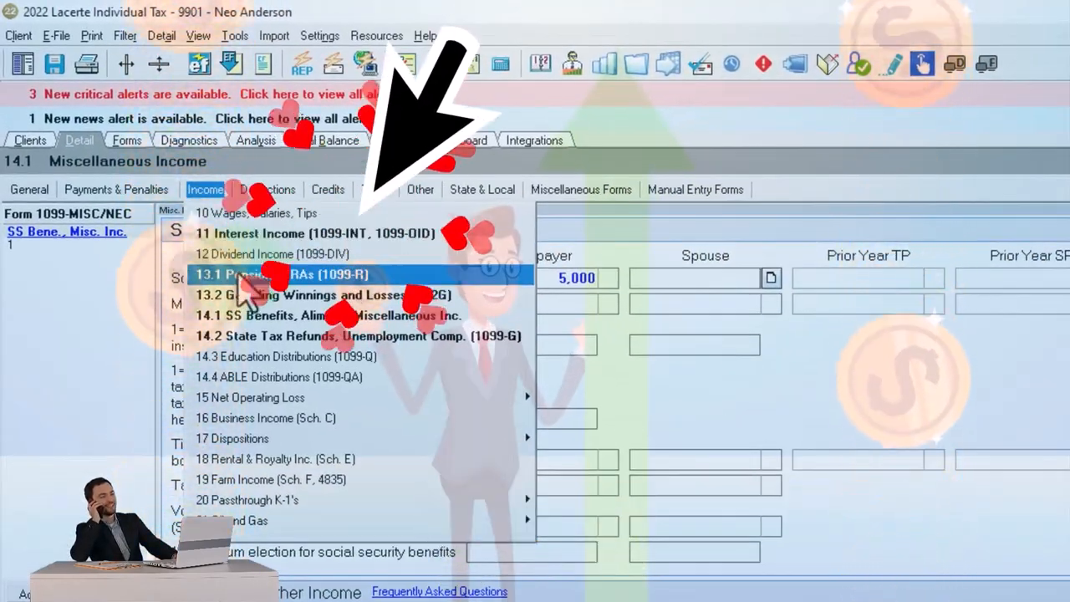
# Raise the pension to 30,000 and check the 2,500 taxable Social Security in Calculator.
pyautogui.click(251, 274)
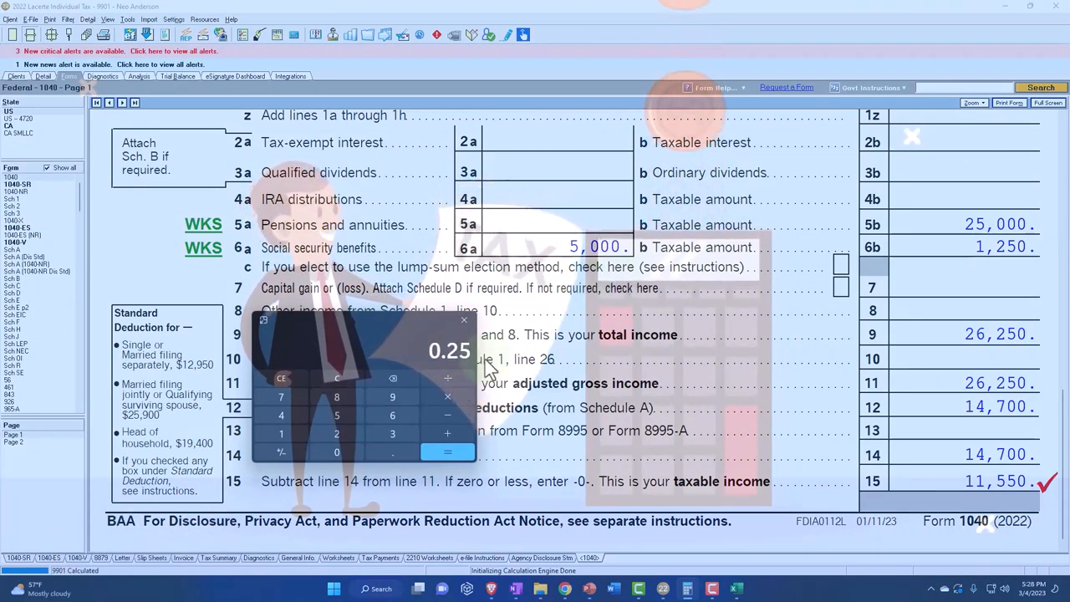
pyautogui.click(464, 319)
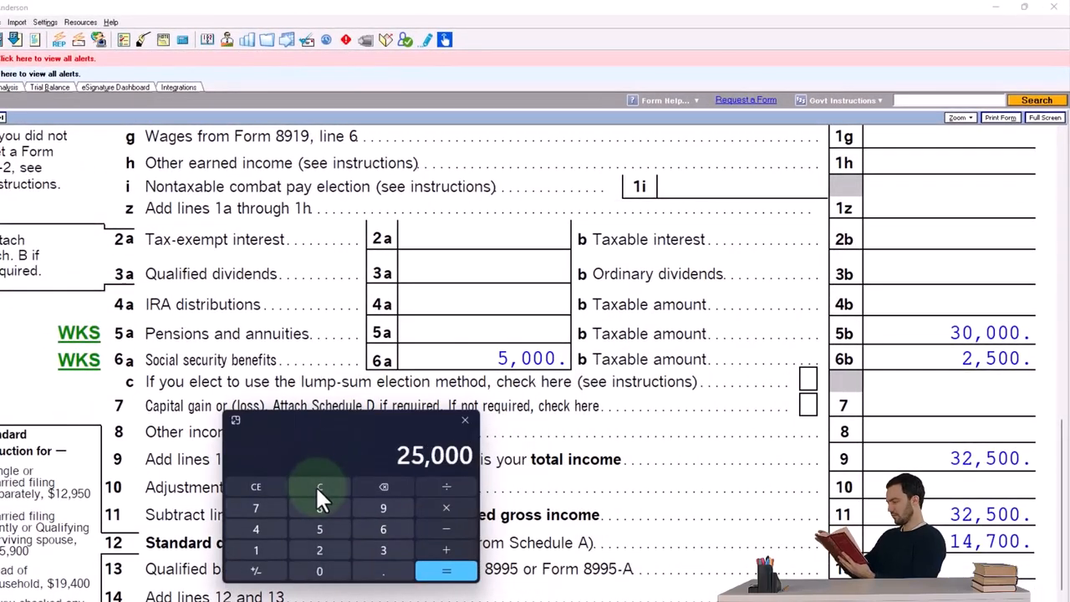
pyautogui.click(319, 486)
pyautogui.write('25')
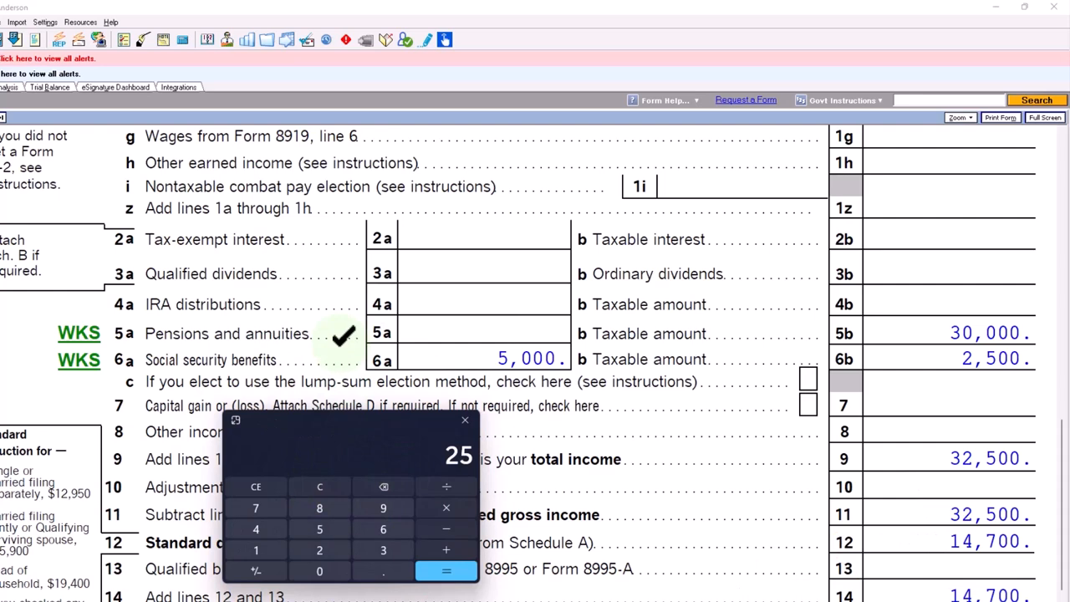
# Change the 1099-R gross distribution and taxable amount to 100,000.
pyautogui.click(319, 544)
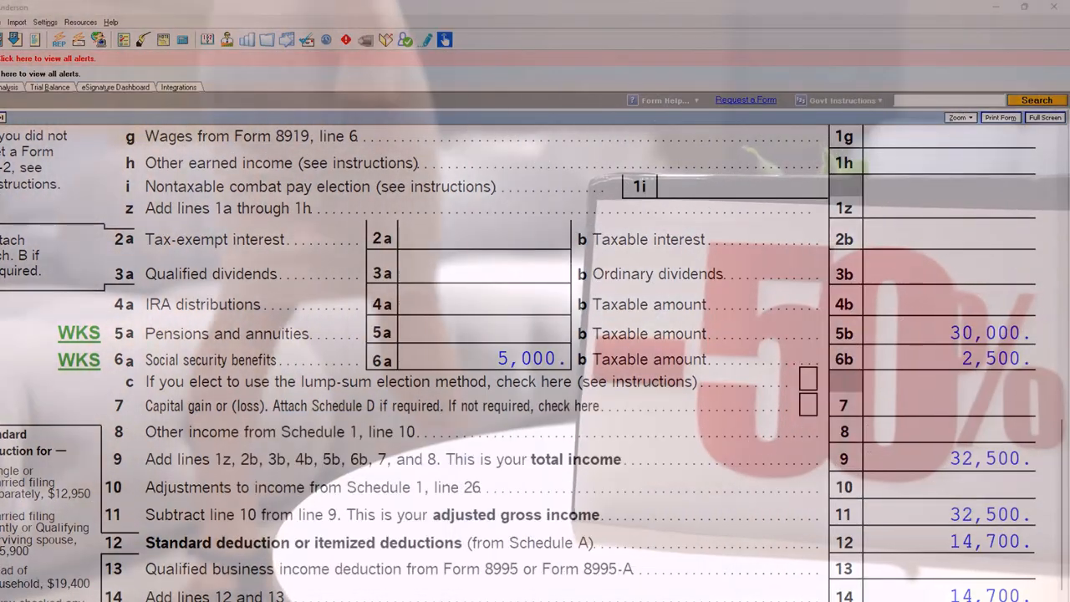
pyautogui.moveTo(682, 274)
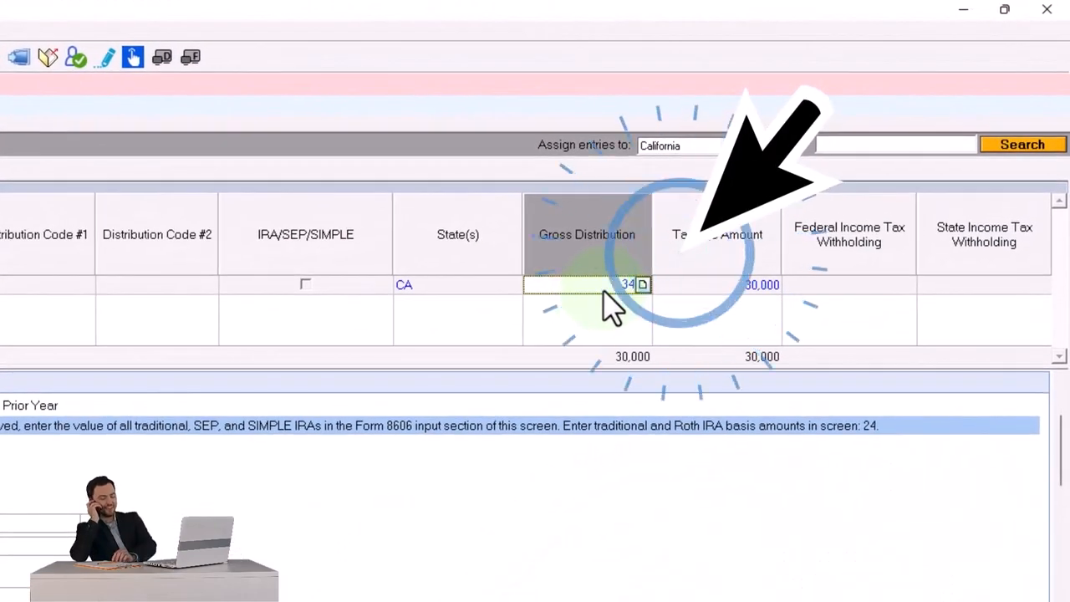
pyautogui.click(716, 284)
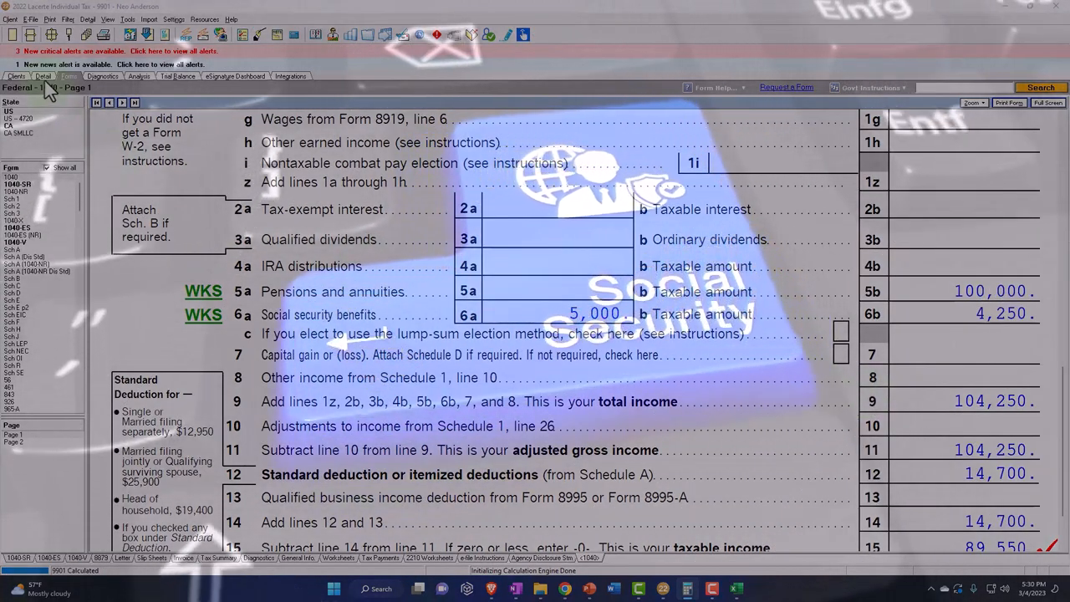
# Enter 5,000 of Social Security benefits for the spouse on the 14.1 SS Benefits screen.
pyautogui.click(42, 77)
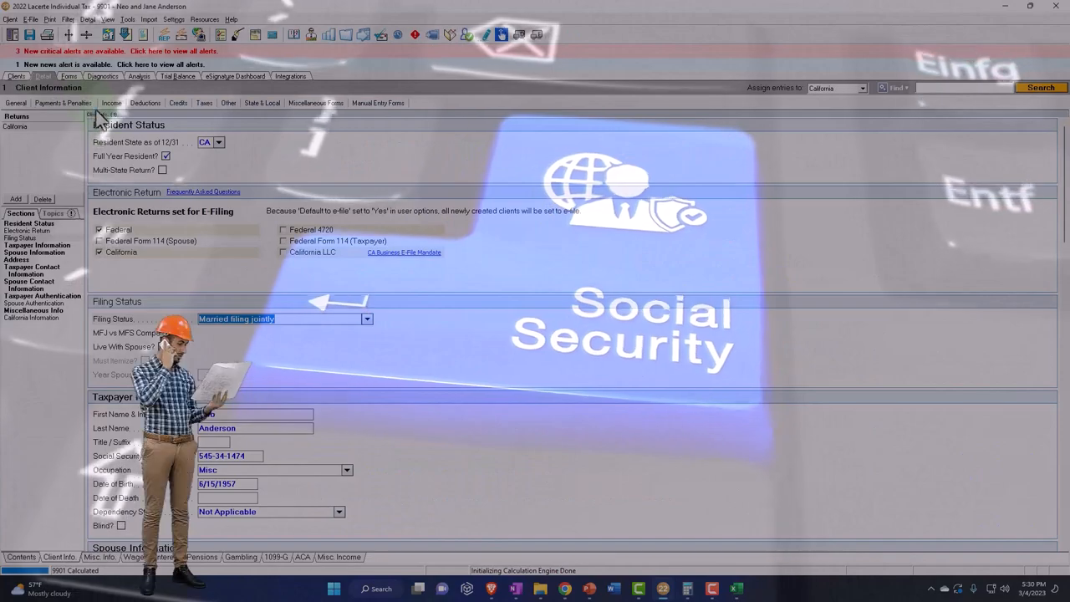
pyautogui.click(112, 103)
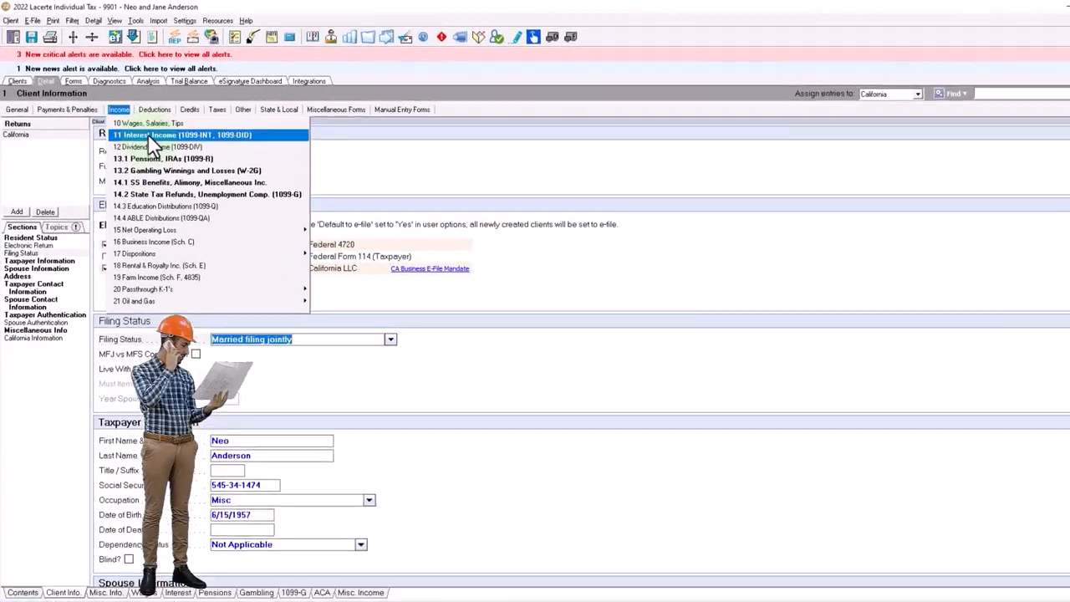
pyautogui.click(190, 182)
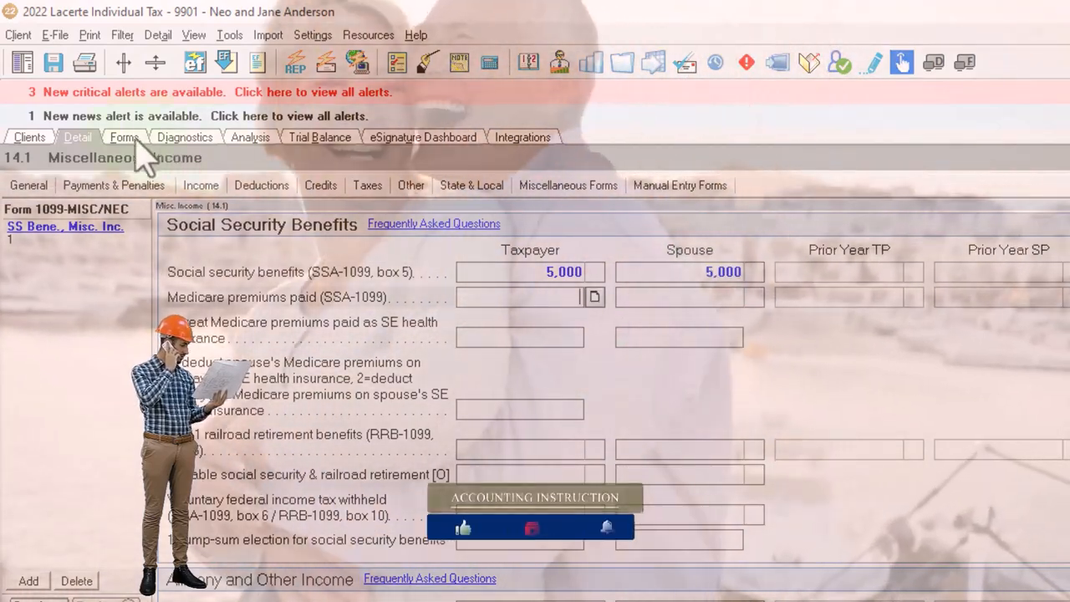
pyautogui.click(124, 137)
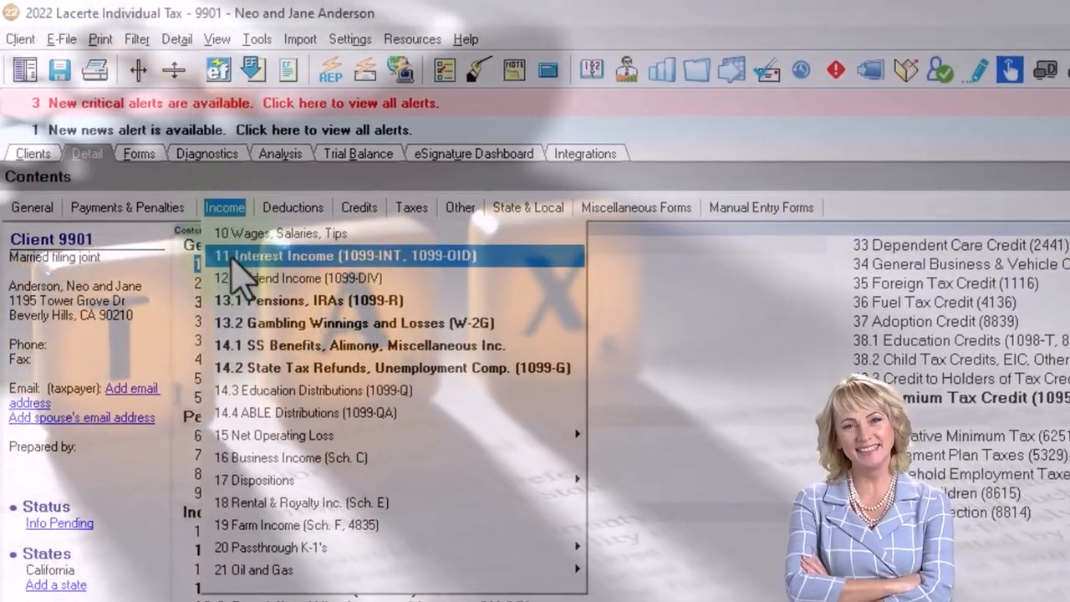
# Change the 1099-R gross distribution and taxable amount to 44,000.
pyautogui.click(291, 301)
pyautogui.write('30')
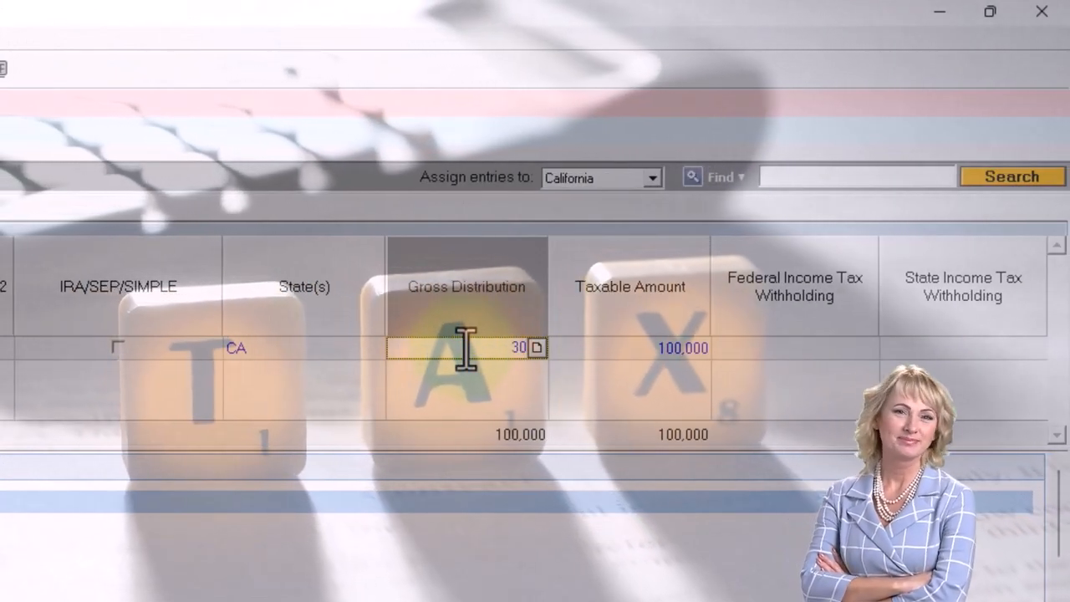
pyautogui.click(794, 347)
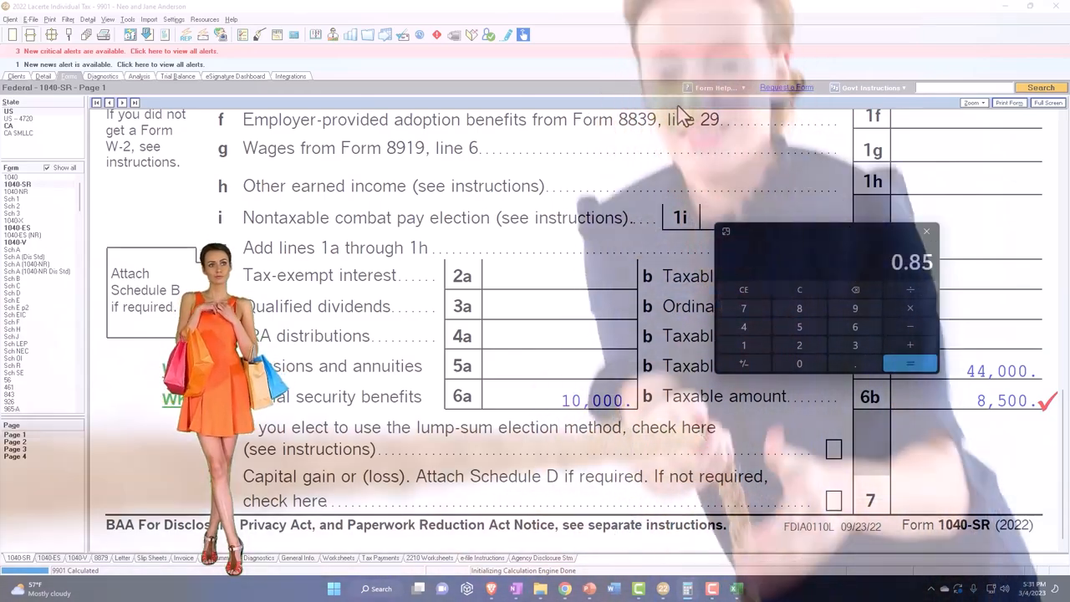
pyautogui.click(926, 230)
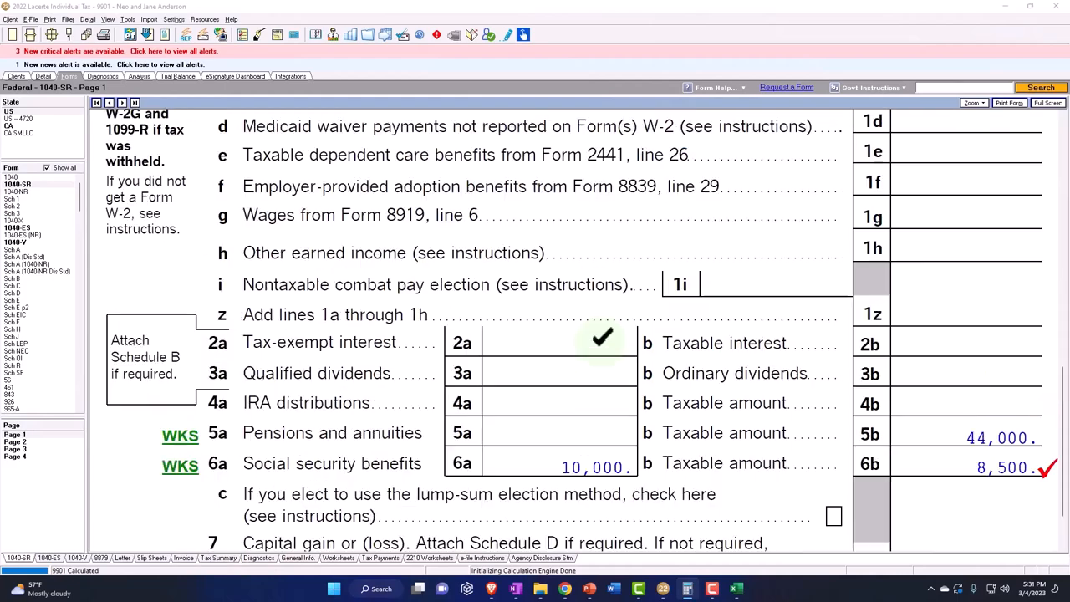
pyautogui.scroll(3)
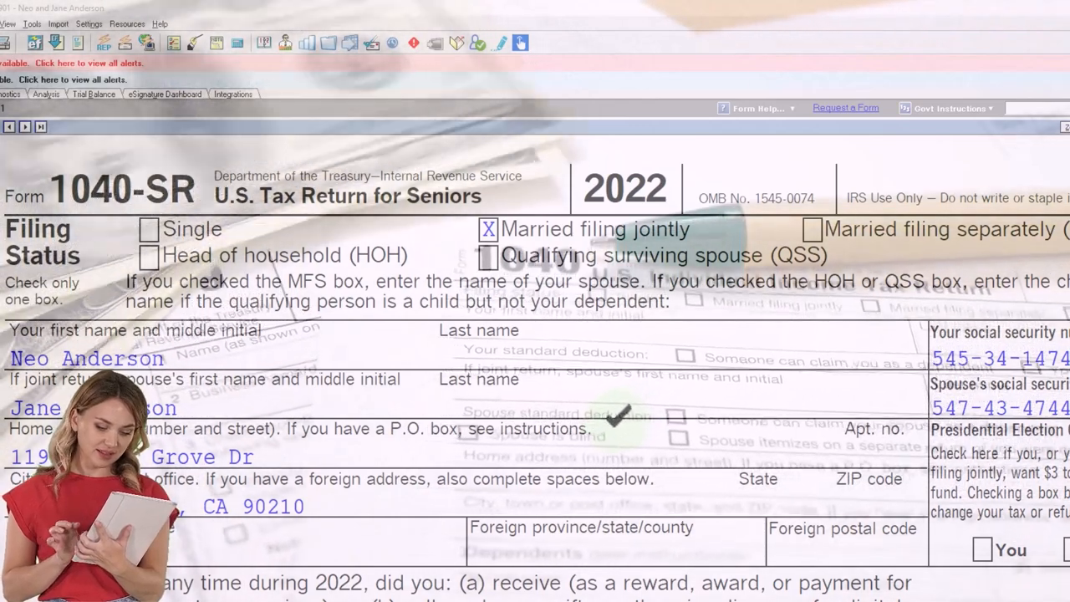
pyautogui.scroll(-3)
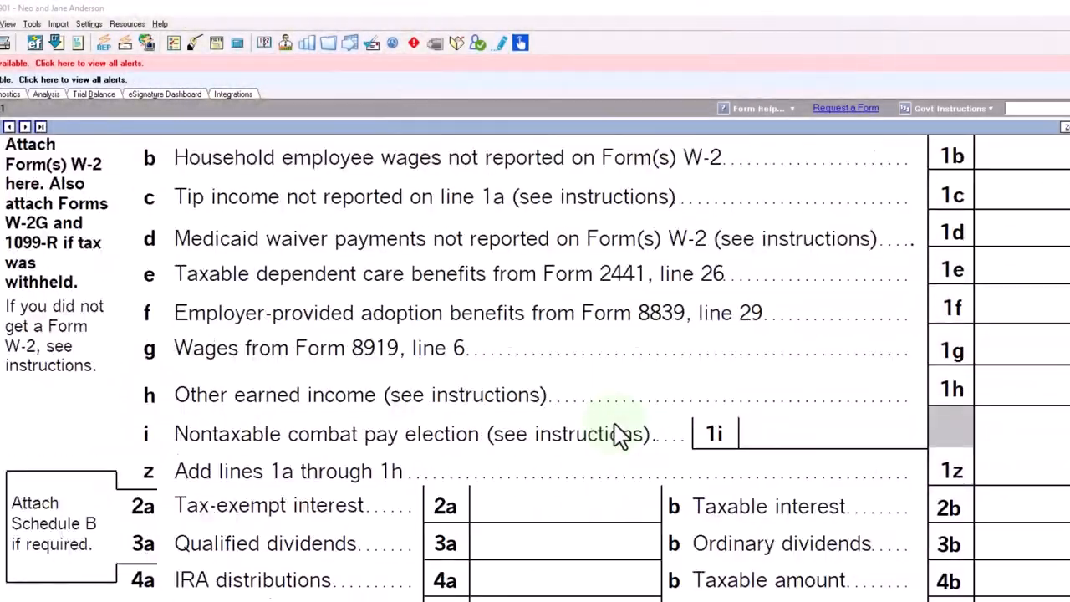